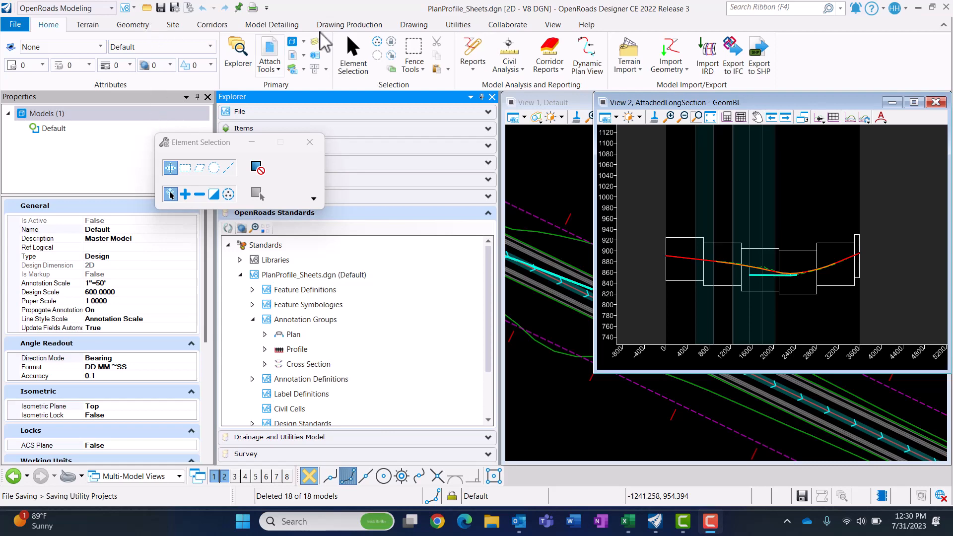
Show the Named Boundaries list under Drawing Production and select RoadProfile1 from Profile Groups.
left_click(349, 24)
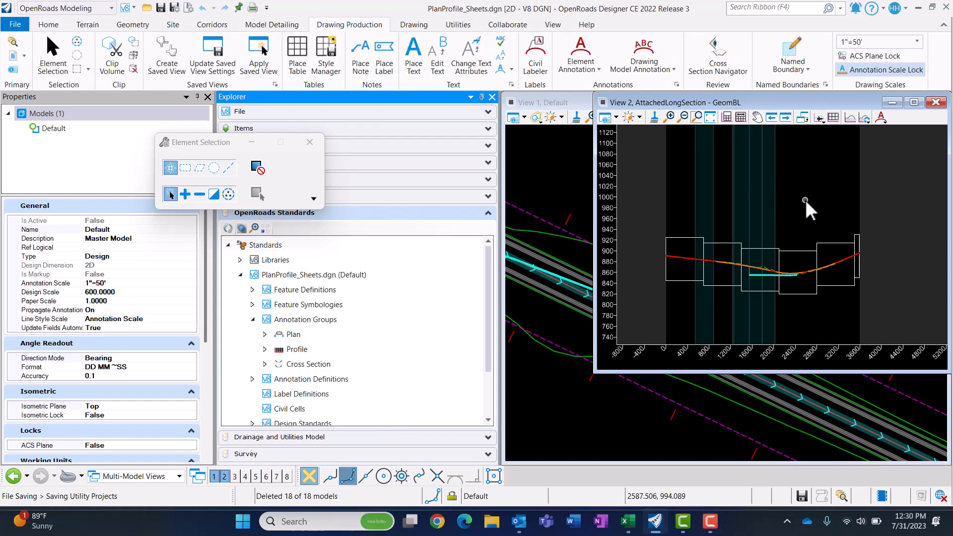
mouse_move(817, 235)
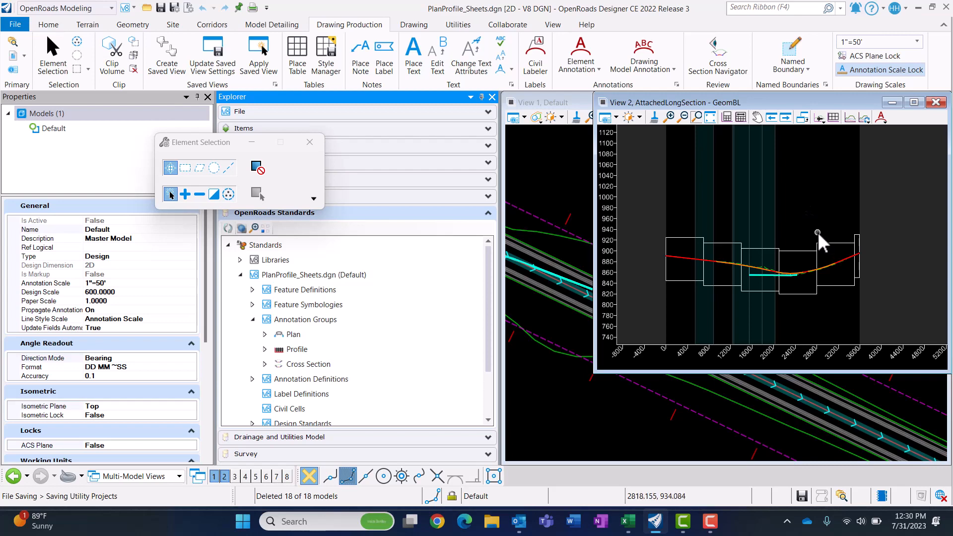
mouse_move(659, 146)
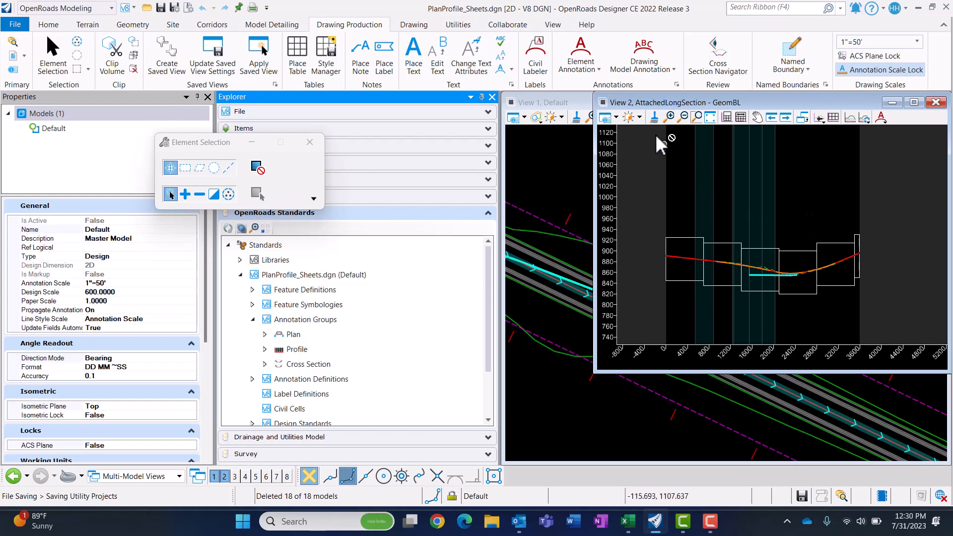
mouse_move(626, 347)
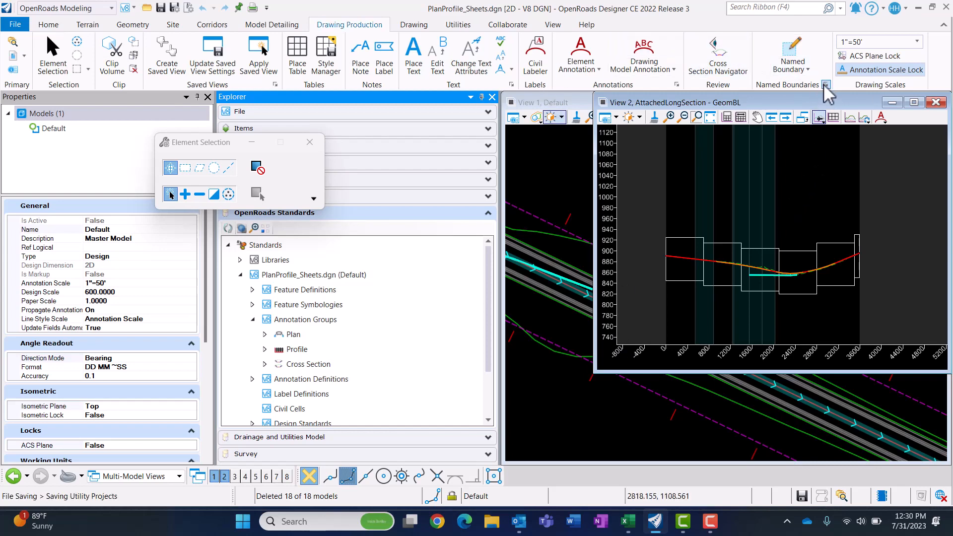
left_click(825, 85)
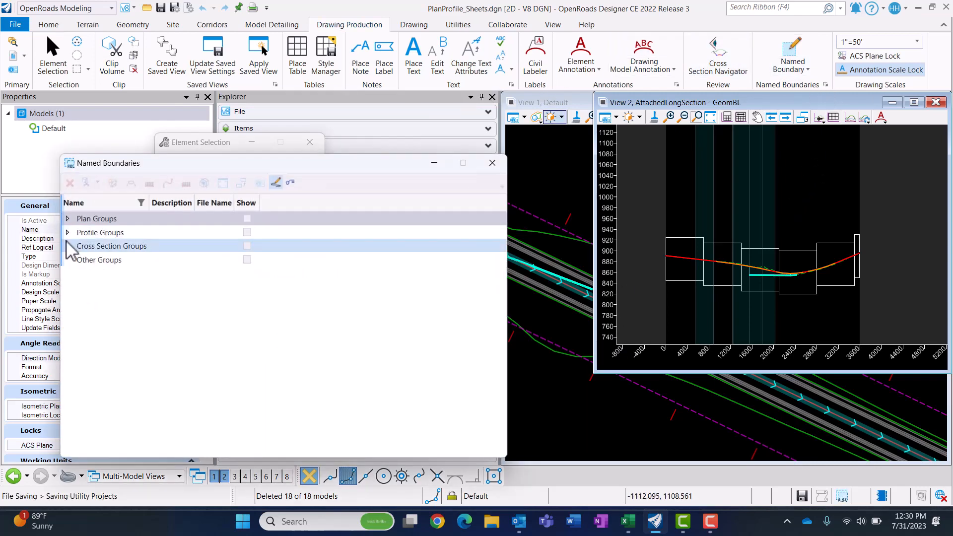
left_click(67, 232)
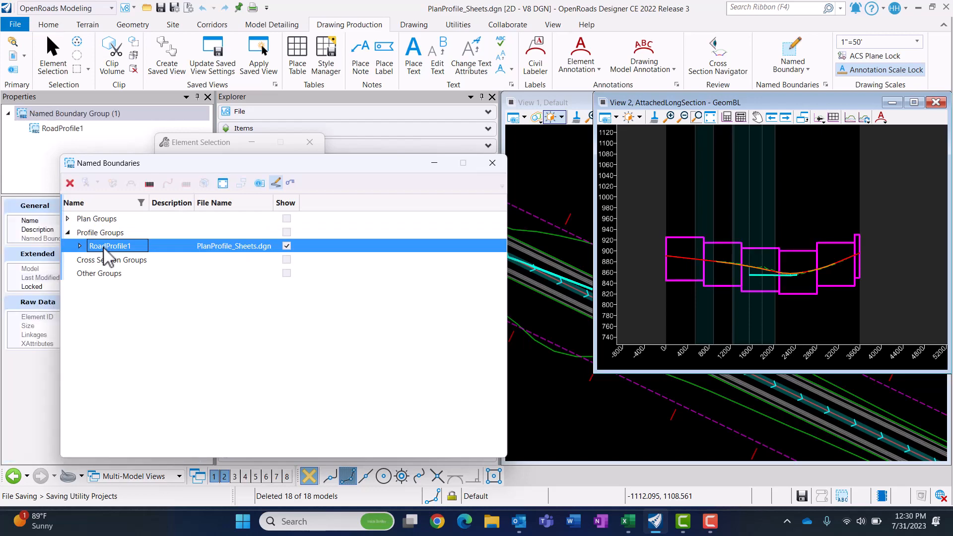
left_click(149, 182)
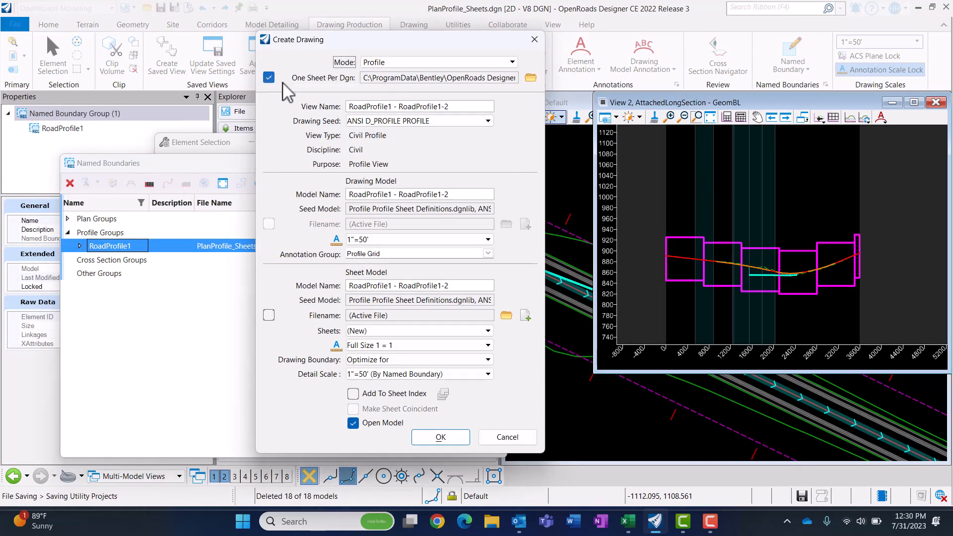
mouse_move(361, 115)
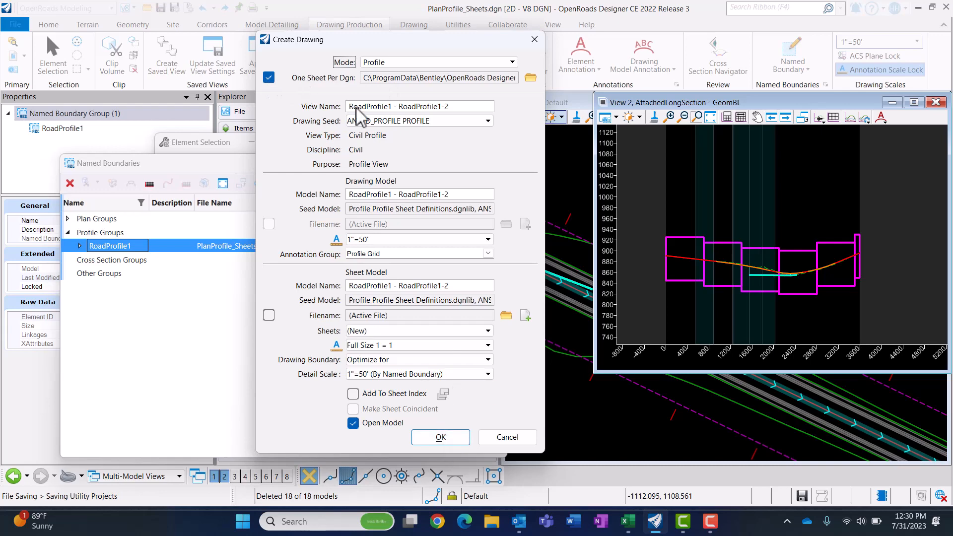
Create the RoadProfile1 profile drawing in Profile mode with the Profile Grid annotation group.
left_click(439, 437)
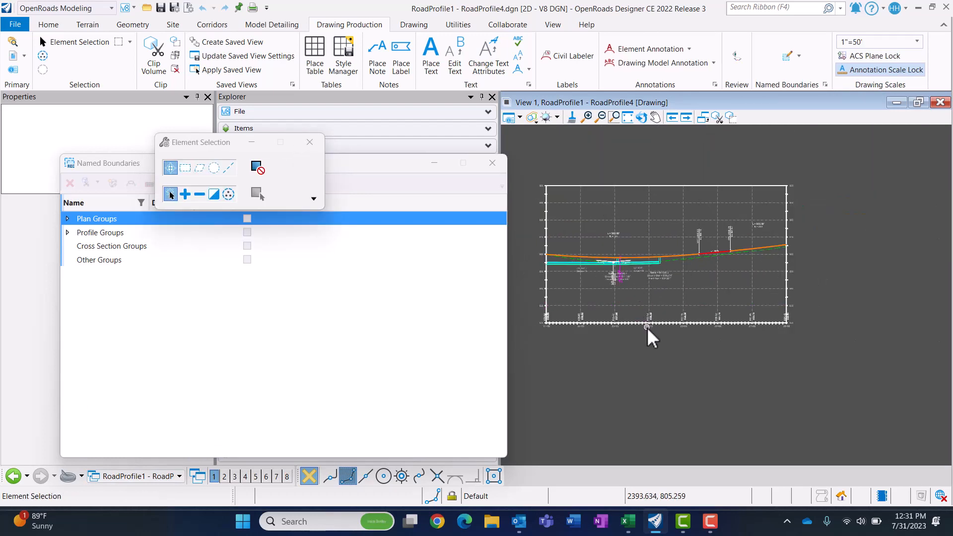
mouse_move(578, 320)
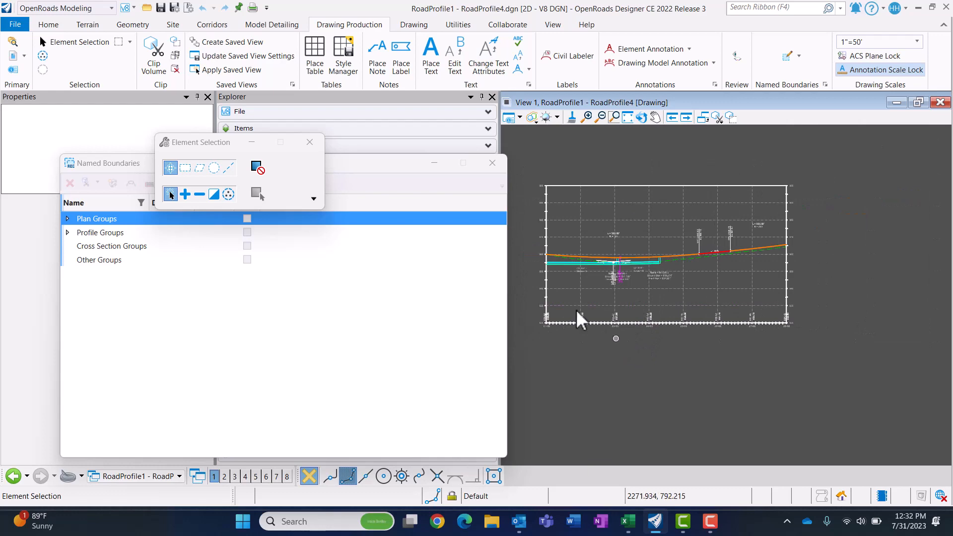
mouse_move(549, 333)
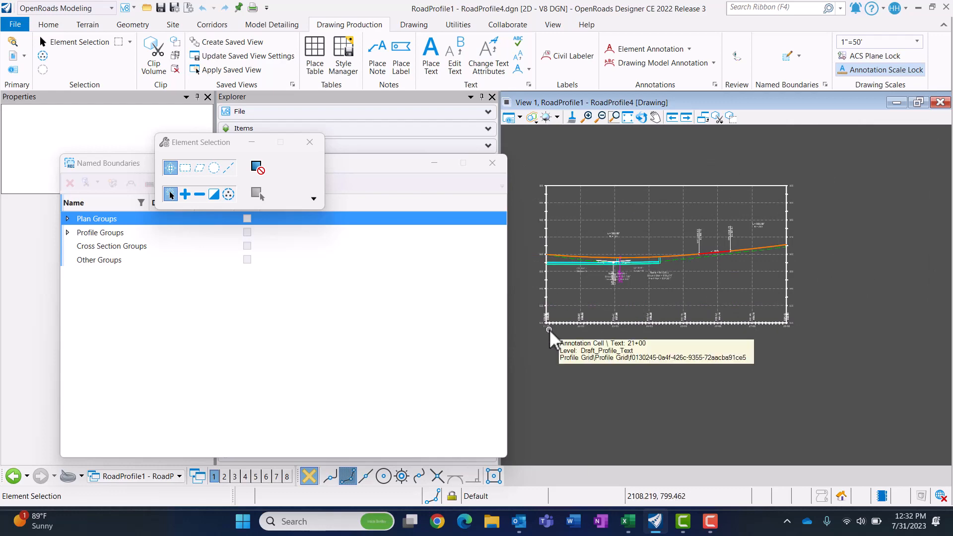
left_click(15, 24)
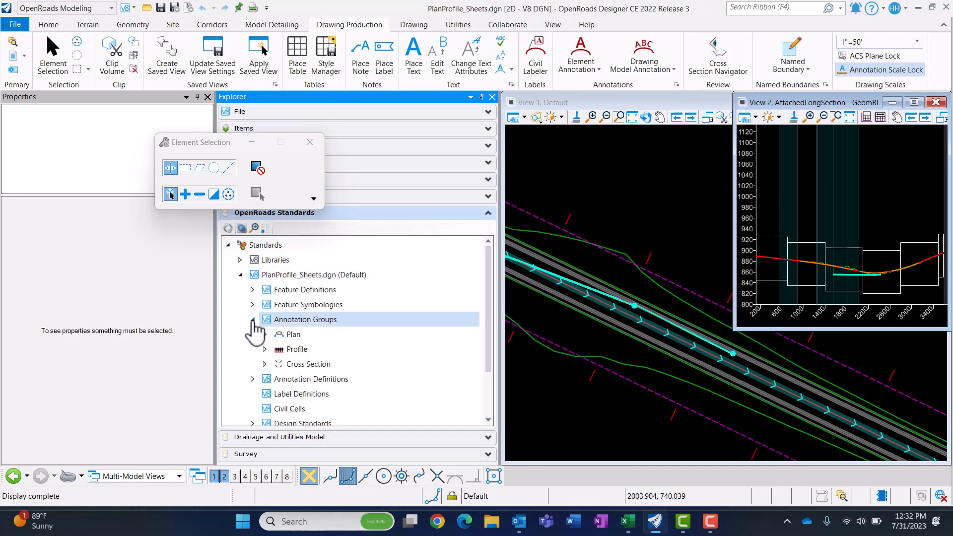
Expand Annotation Groups > Profile > Drawing > Road and select the Profile Grid group.
left_click(263, 348)
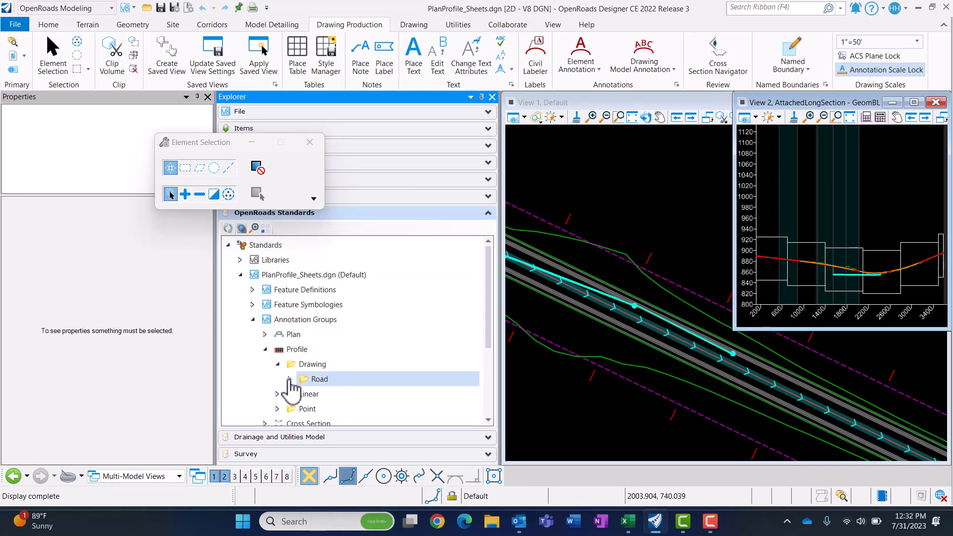
left_click(290, 379)
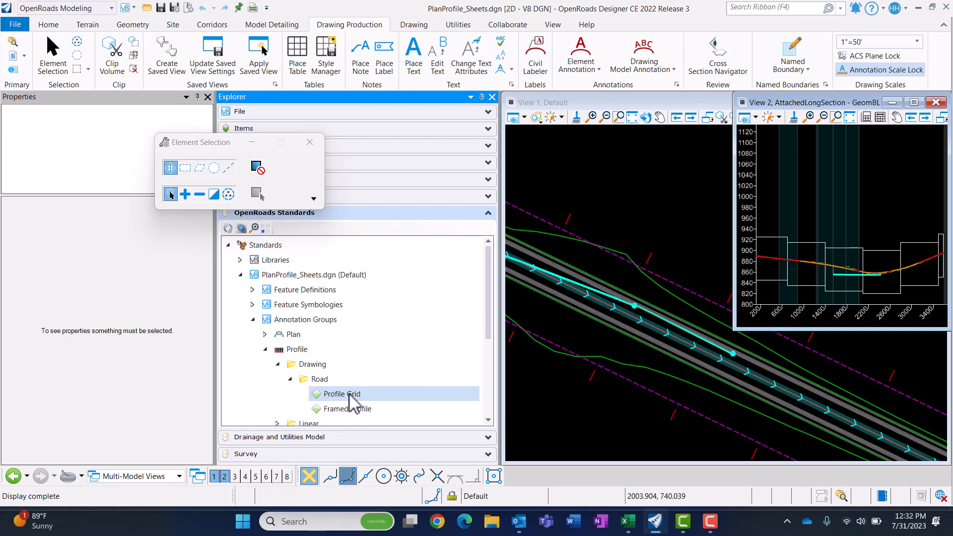
left_click(341, 394)
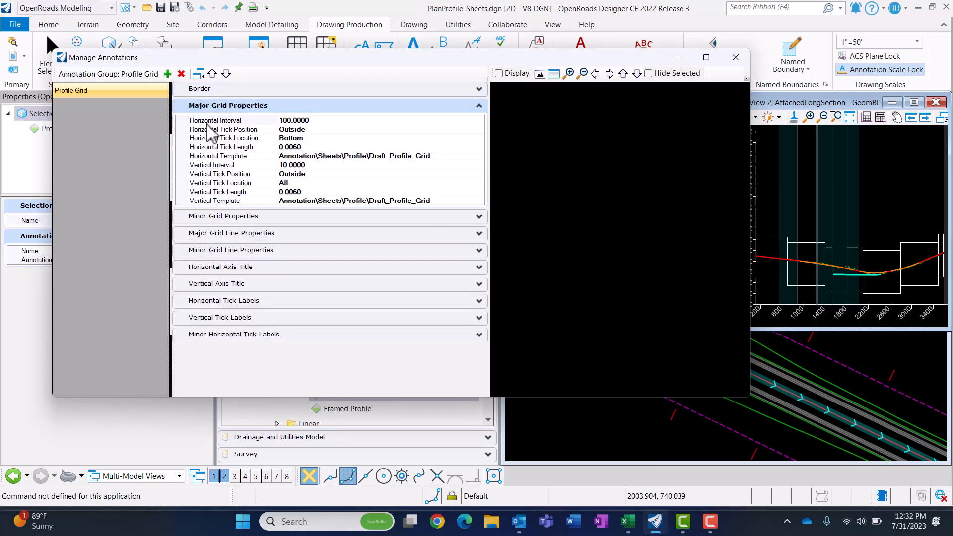
Set the Profile Grid major horizontal interval to 50, then reopen RoadProfile1 - RoadProfile4.
left_click(214, 120)
type("50.0000")
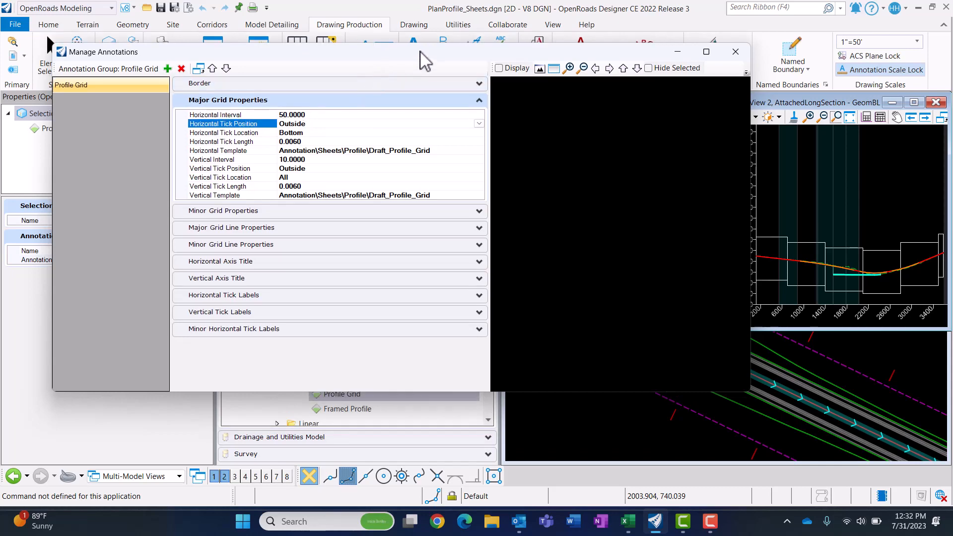
left_click(735, 51)
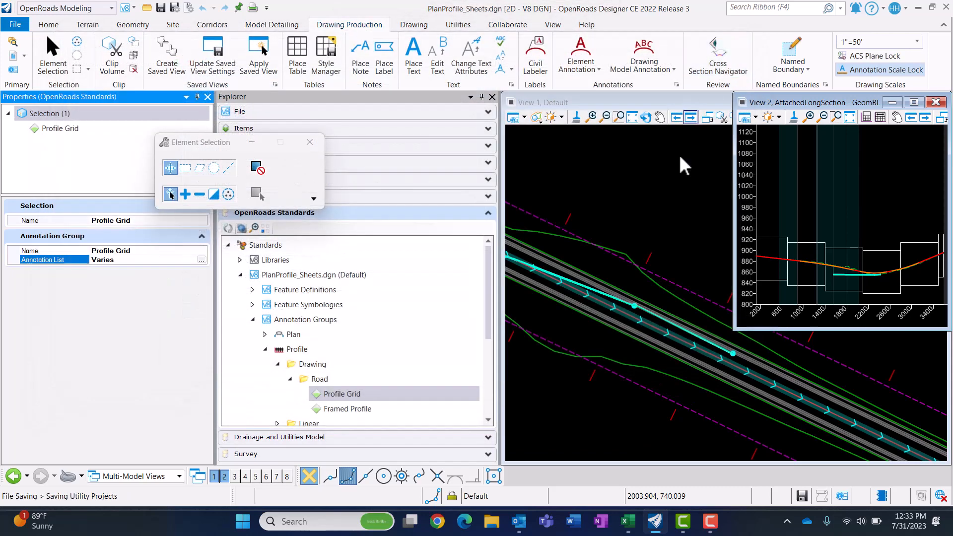
left_click(15, 24)
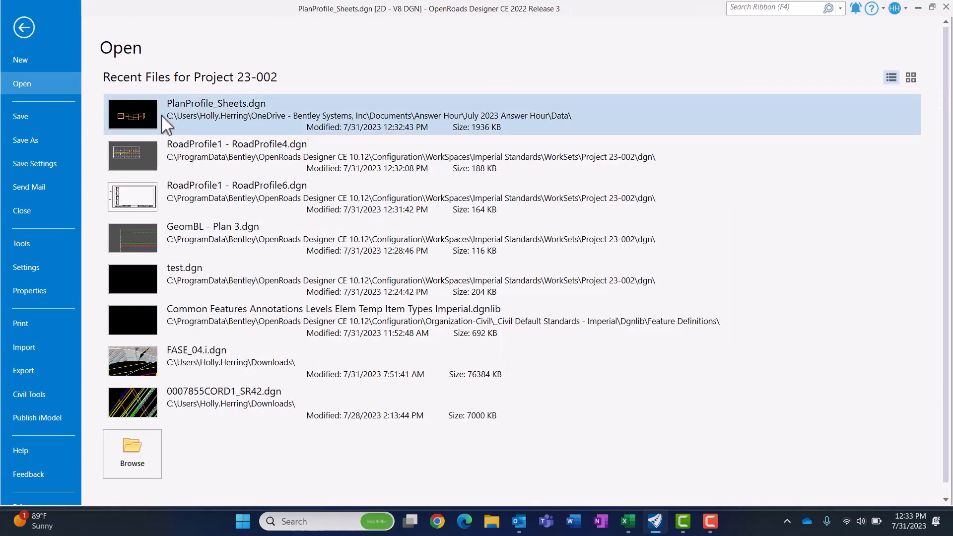
left_click(215, 114)
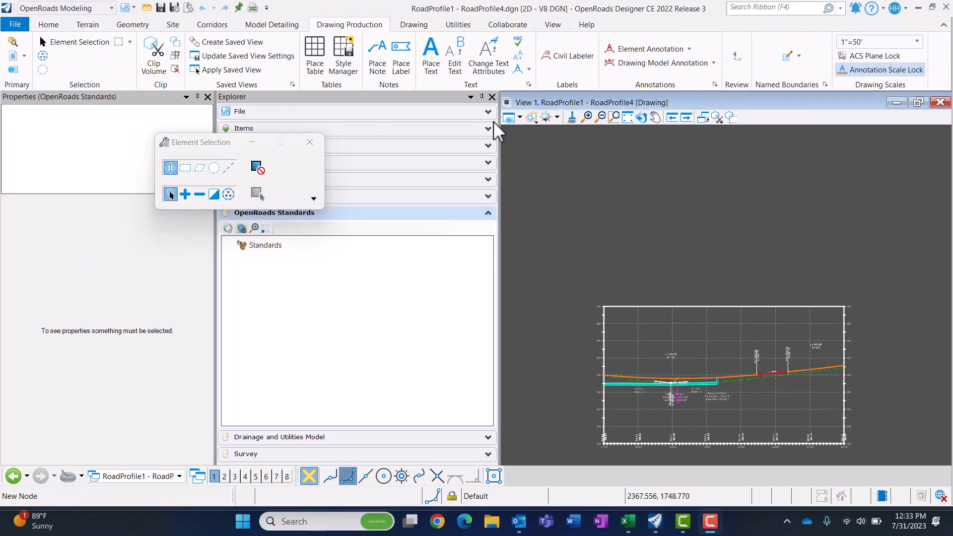
Remove the existing drawing model annotations and start annotating again with Profile Grid.
left_click(714, 62)
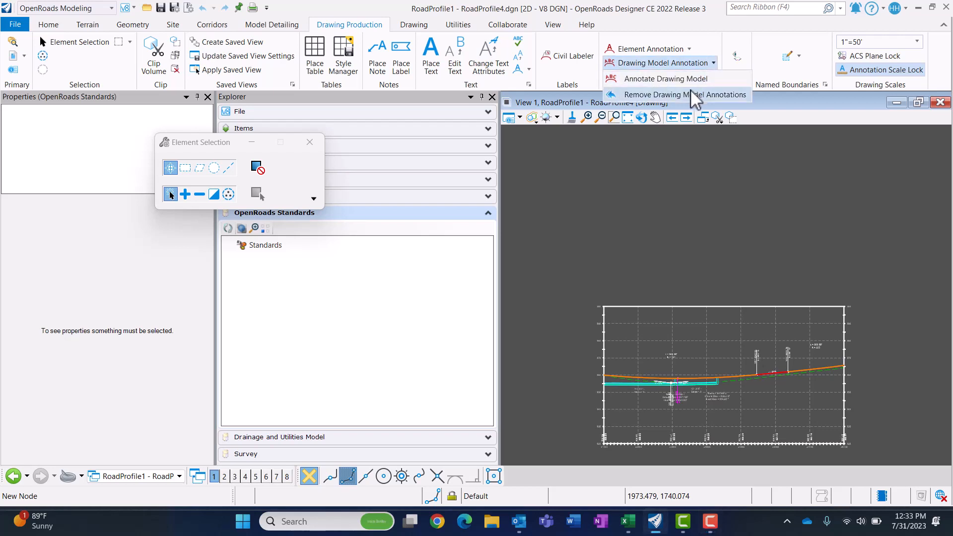
left_click(684, 94)
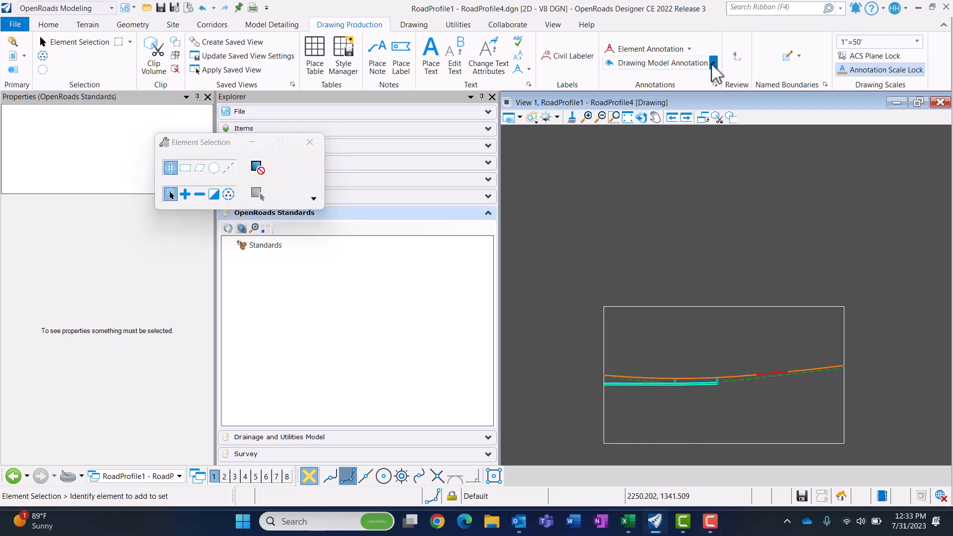
left_click(712, 63)
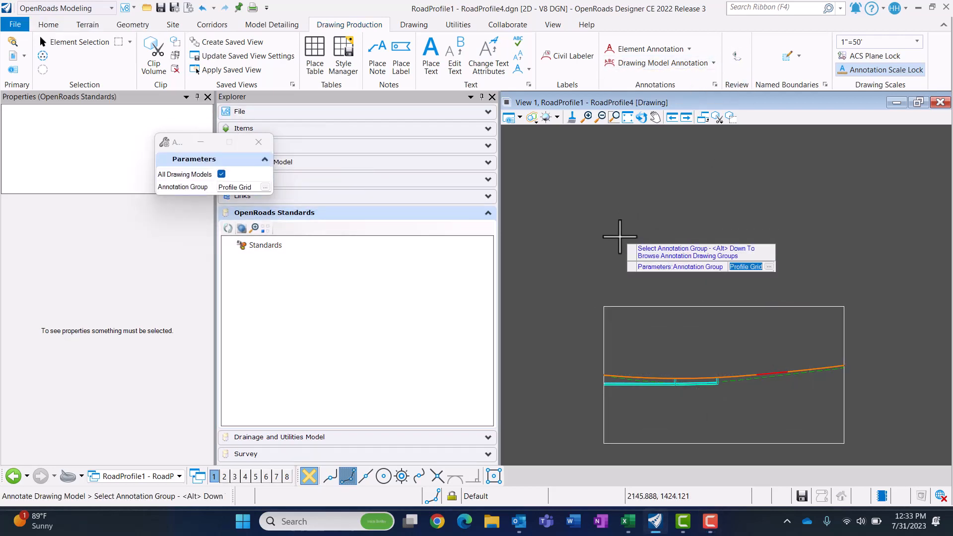